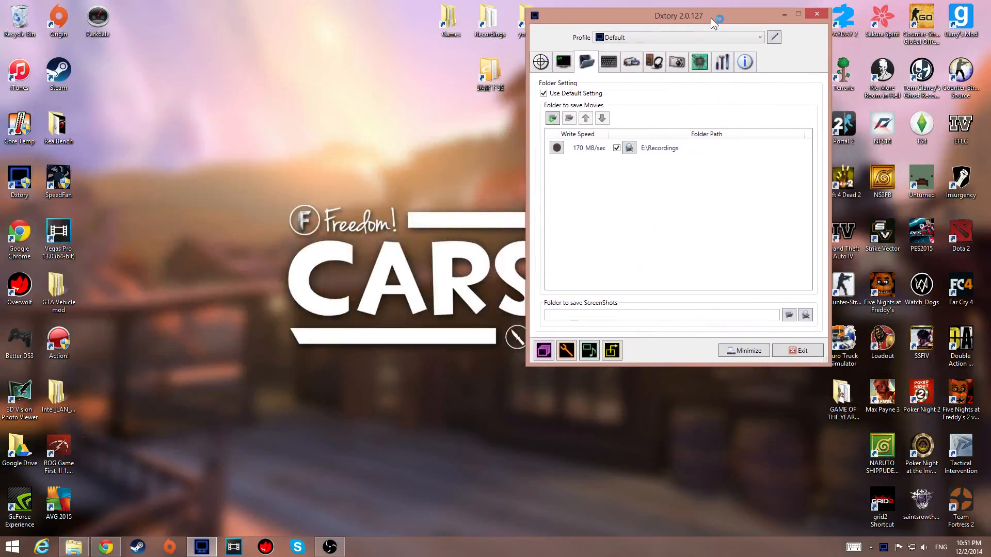
- Briefly view the hotkey settings, return to Folder Setting and reposition the Dxtory window
left_click_drag(678, 15, 699, 10)
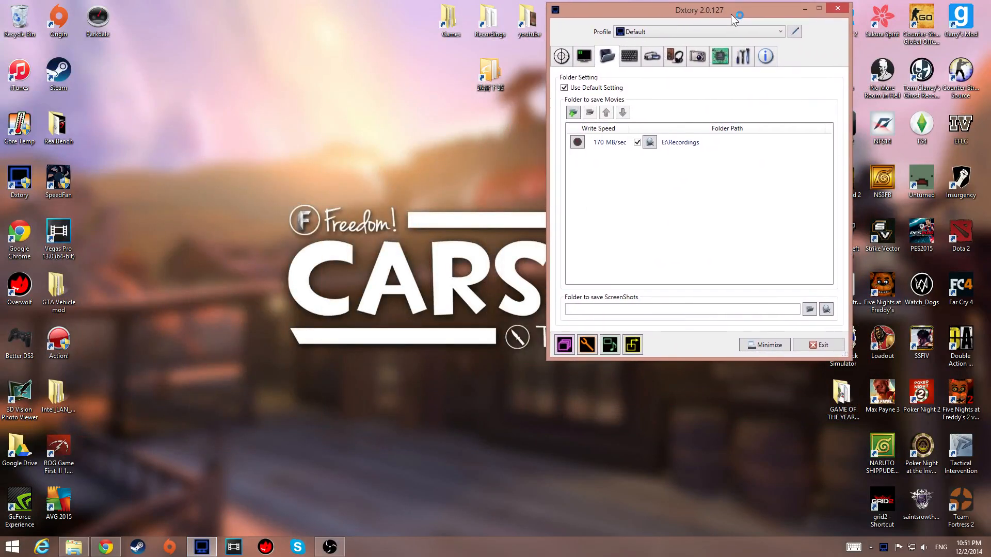
left_click(628, 56)
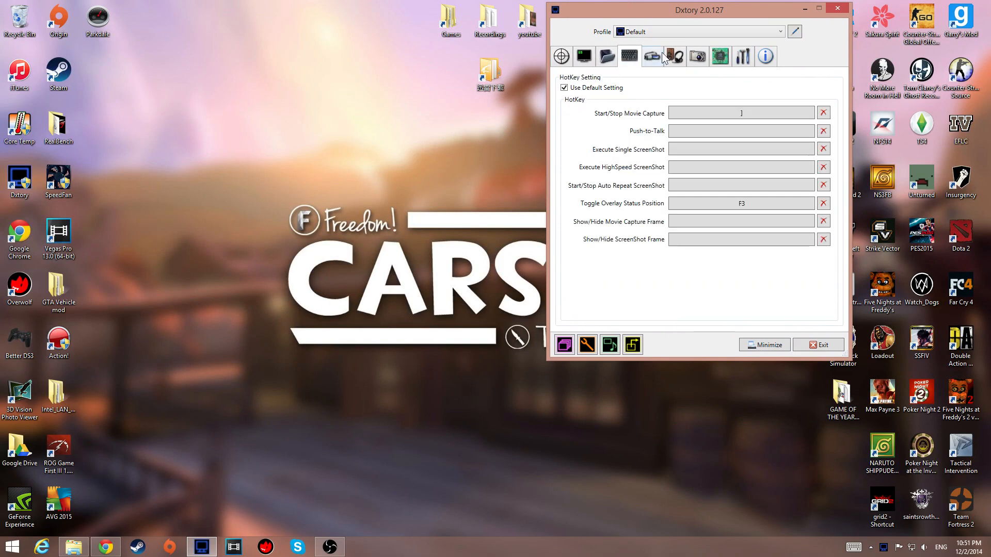
left_click(606, 56)
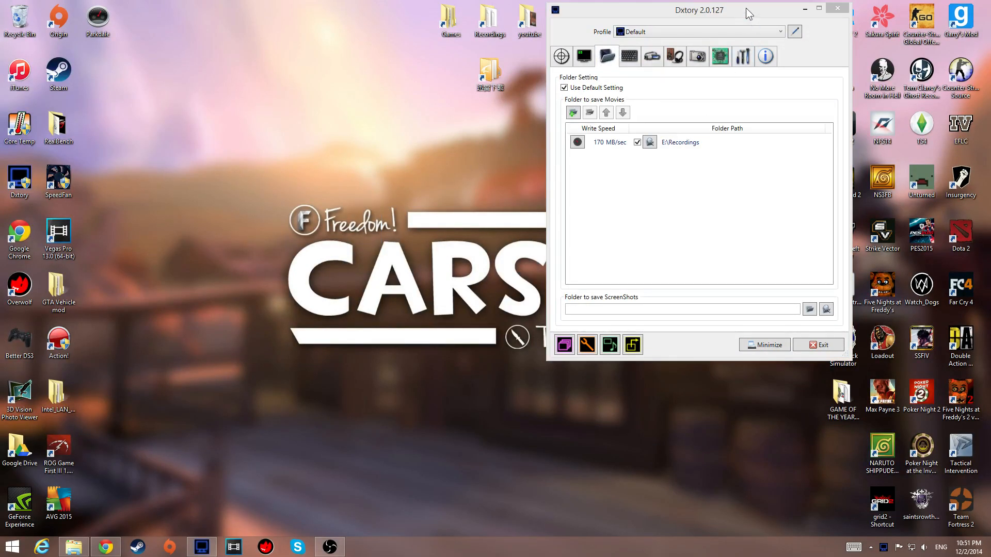
left_click_drag(699, 11, 281, 12)
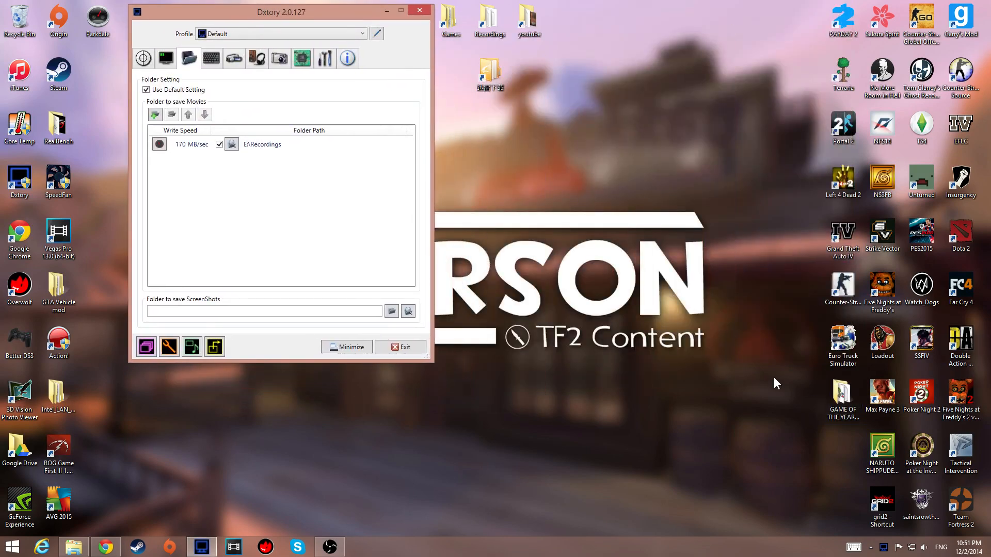
mouse_move(730, 297)
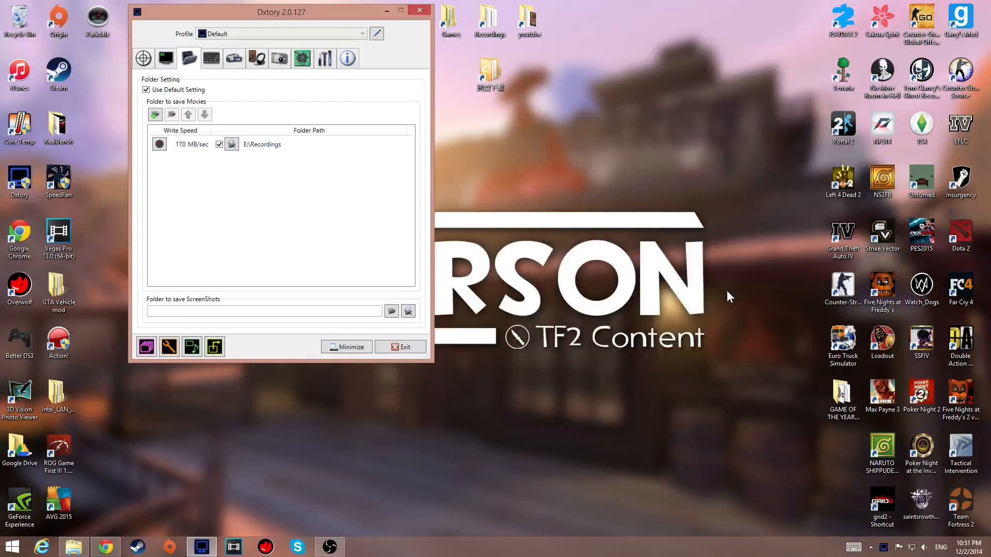
mouse_move(398, 161)
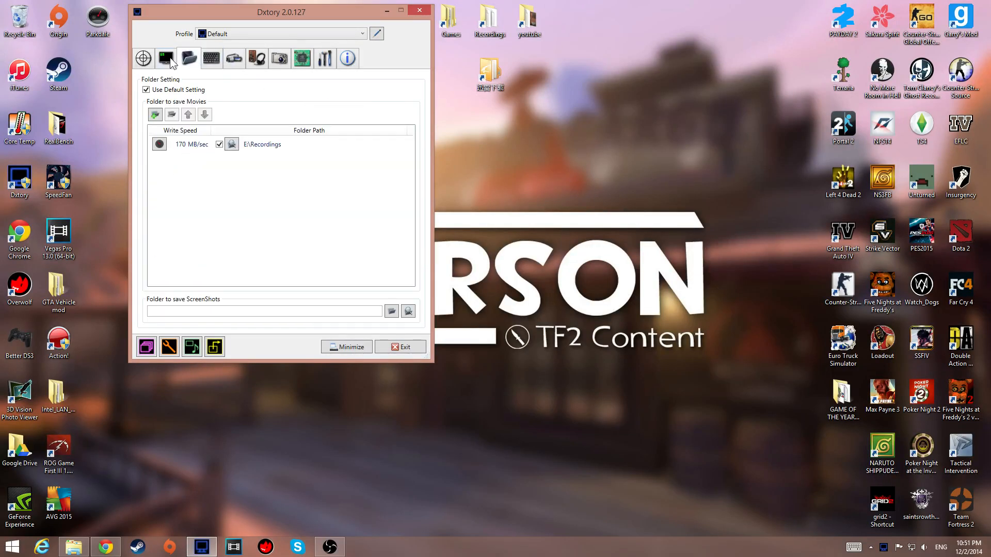
left_click_drag(280, 13, 317, 16)
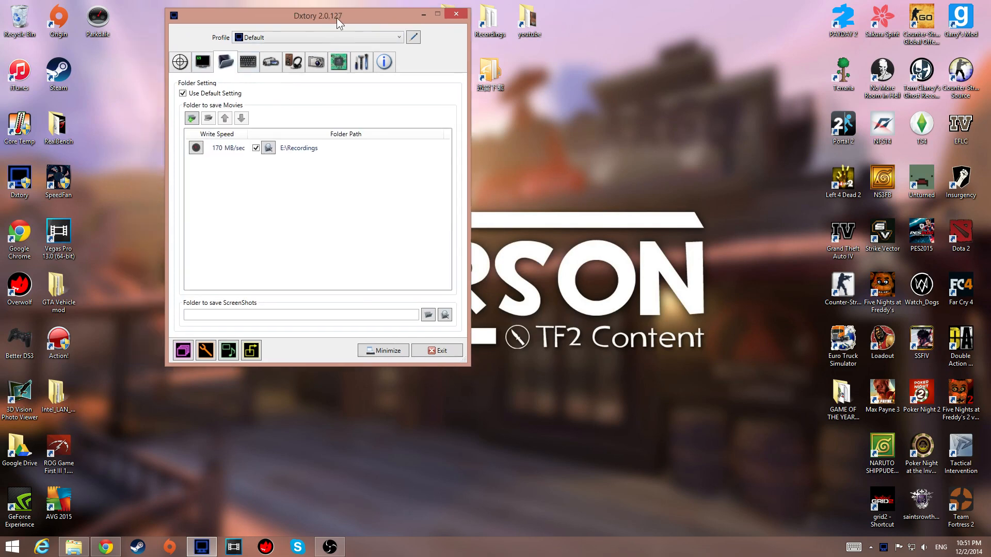
left_click_drag(317, 15, 561, 37)
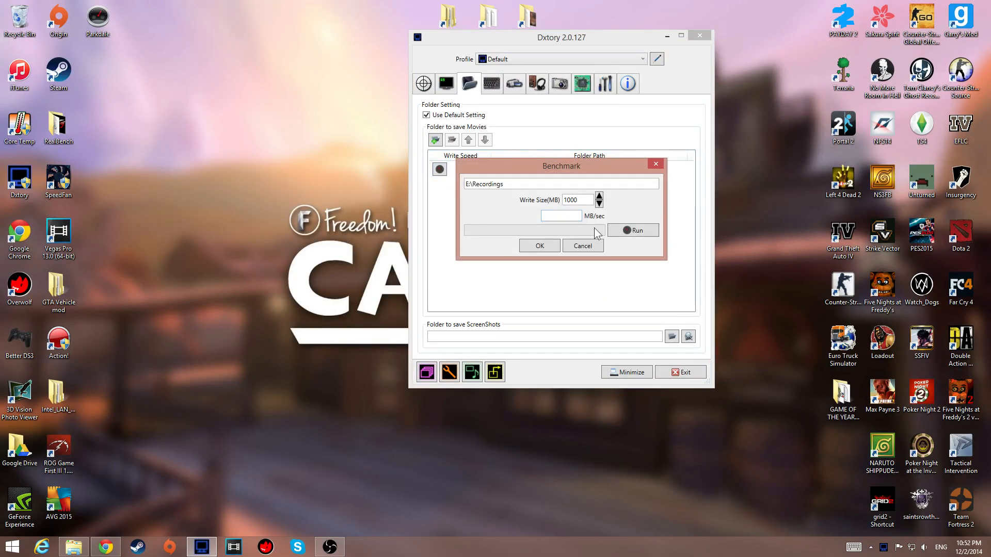
- Run the Recordings folder write-speed benchmark (about 107 MB/sec) and cancel without keeping it
left_click(632, 230)
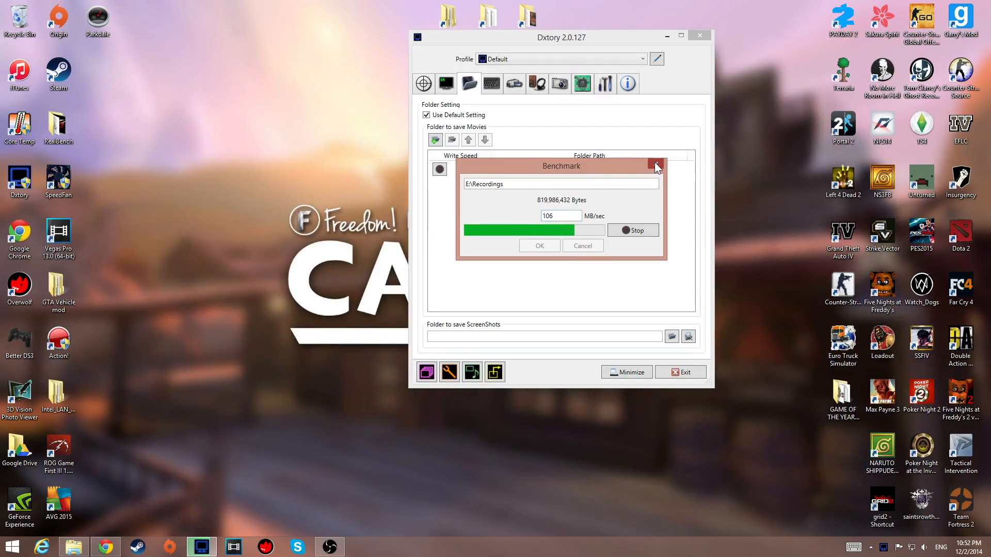
left_click(632, 230)
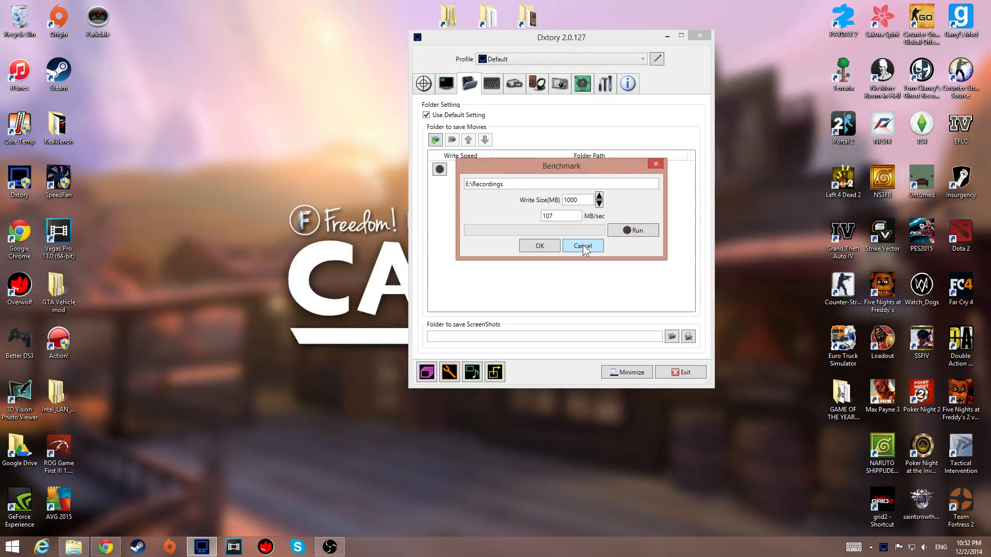
left_click(582, 246)
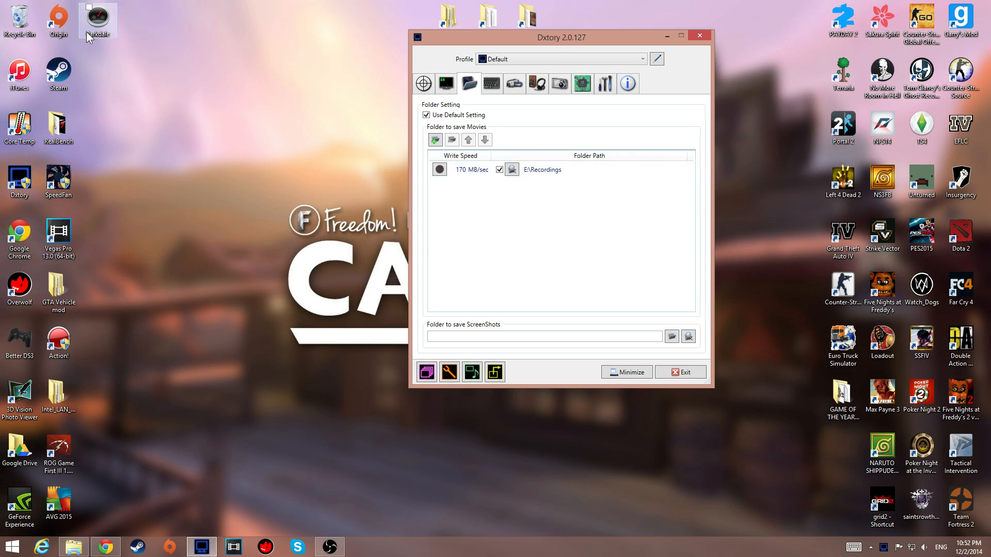
- Launch Parkdale and test the Gaming (E:) drive: 178.7 MB/sec write, 190.4 MB/sec read
double_click(97, 18)
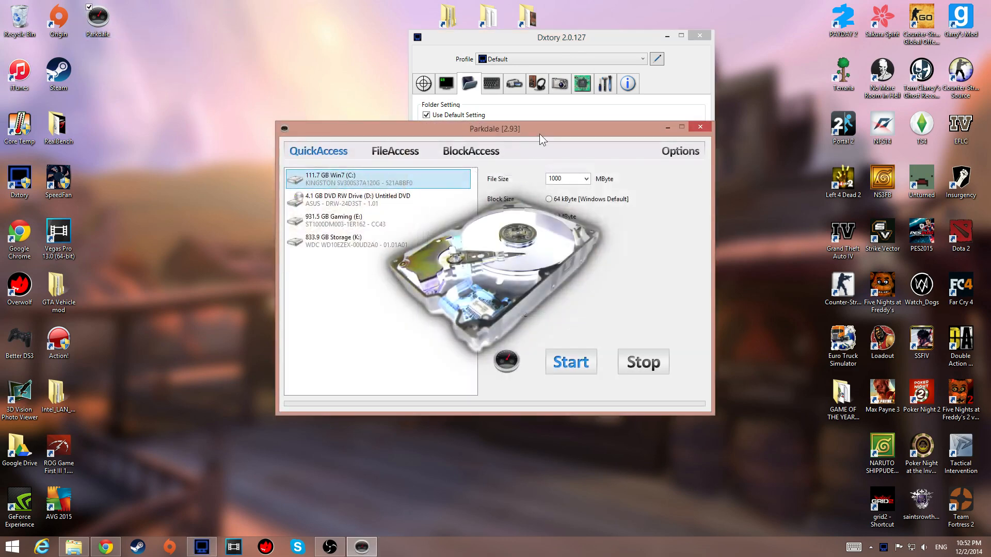
left_click_drag(494, 128, 247, 89)
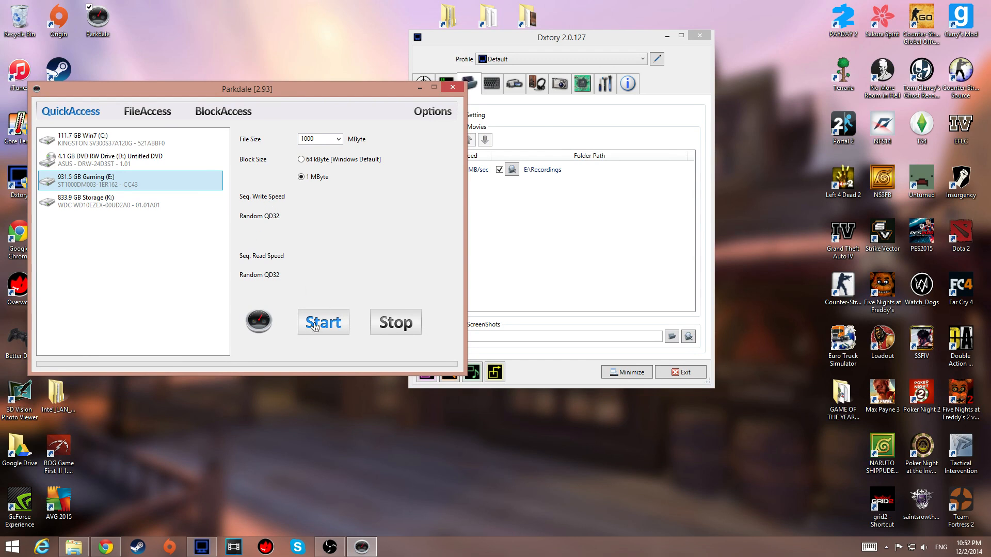
left_click(323, 322)
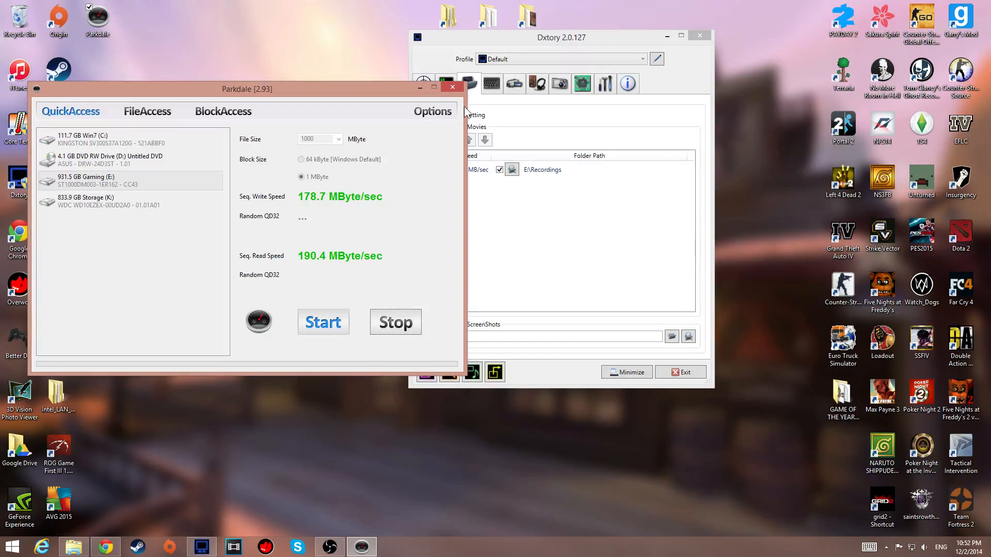
right_click(362, 547)
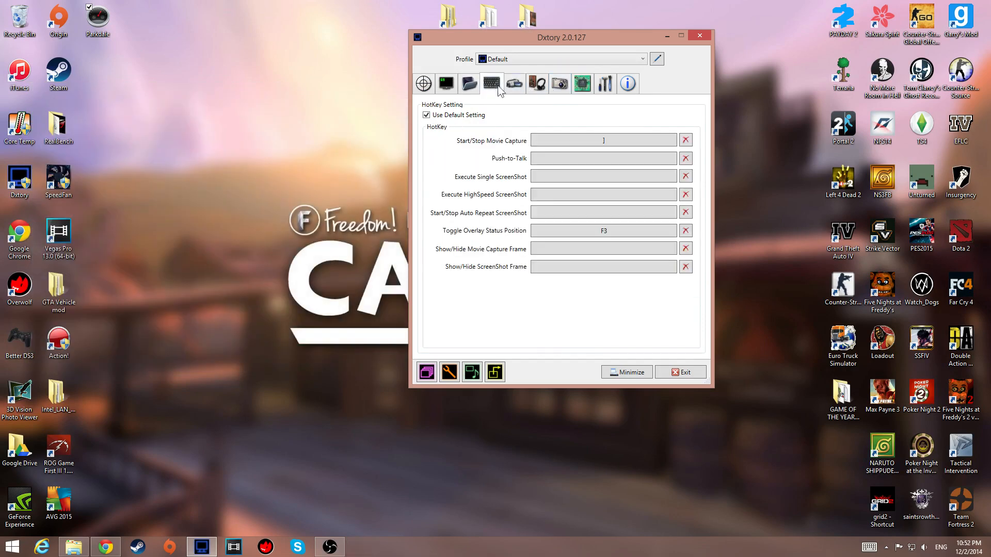
- Set Movie Setting to Lagarith Lossless Codec at 30 fps with 1920x1080 scaling
left_click(514, 83)
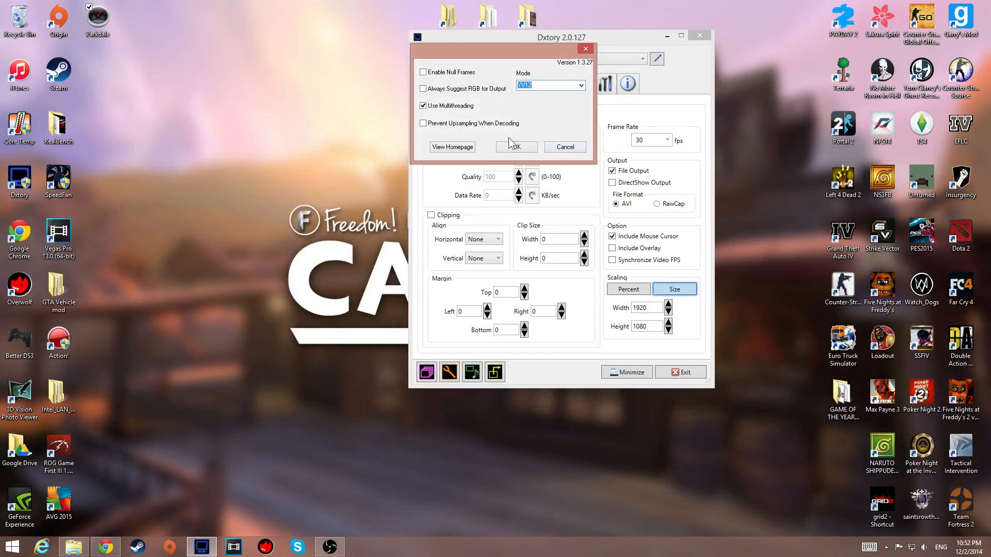
left_click(515, 147)
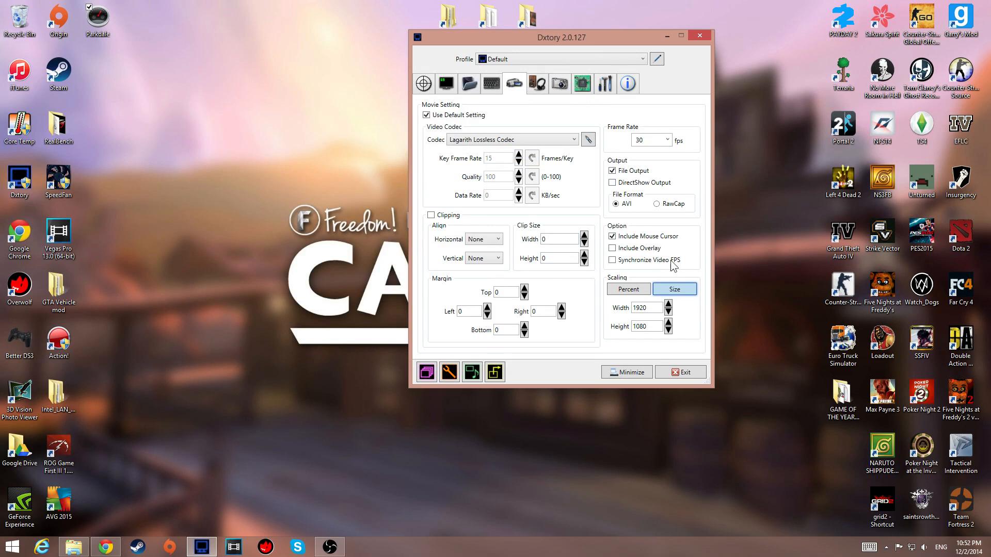
left_click(666, 140)
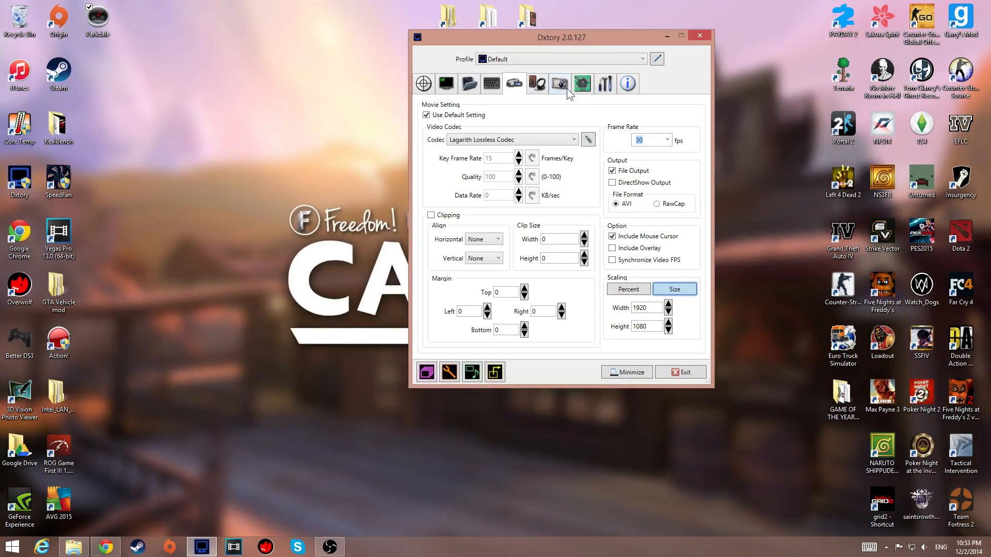
- Go to Advanced Setting and keep the Default profile after reviewing the profile list
left_click(582, 83)
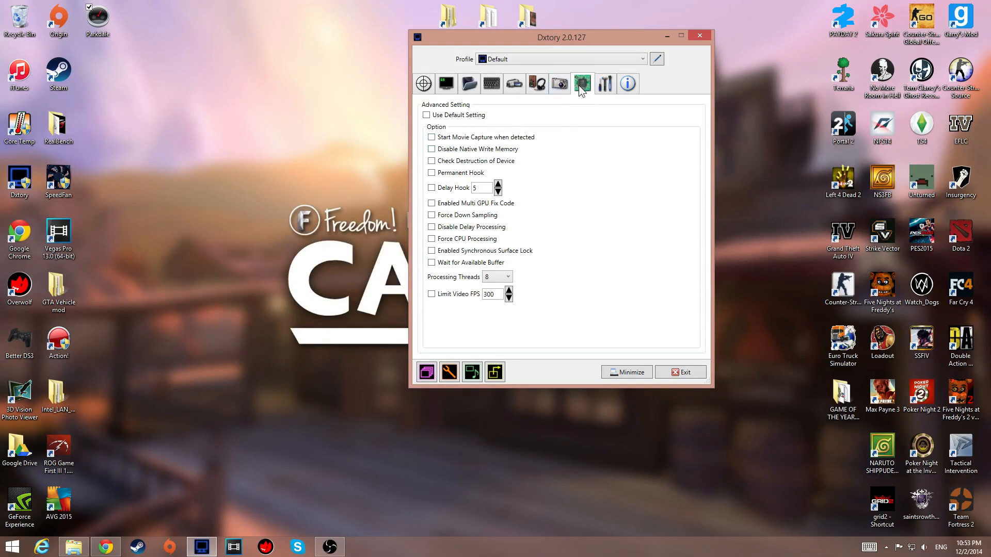
left_click(642, 59)
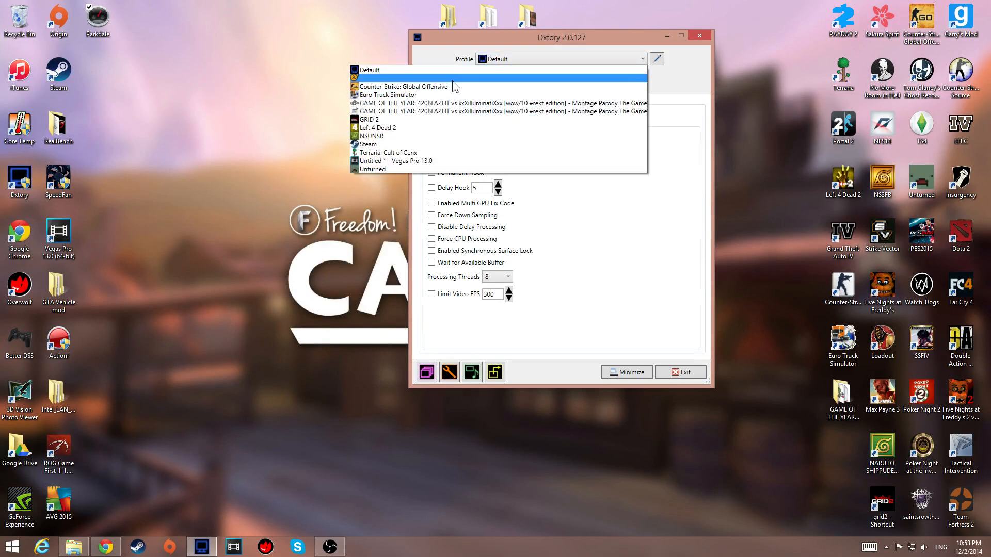
mouse_move(402, 86)
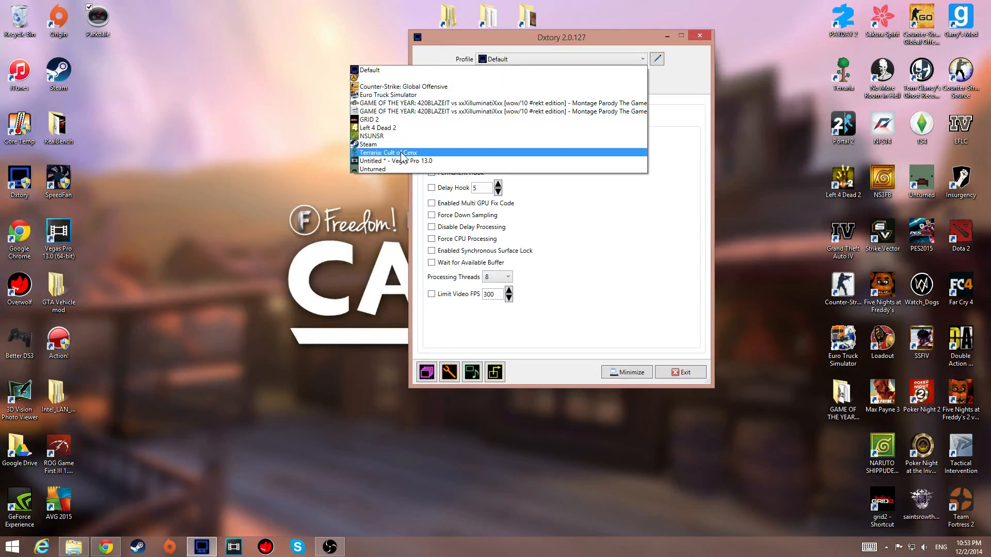
left_click(581, 83)
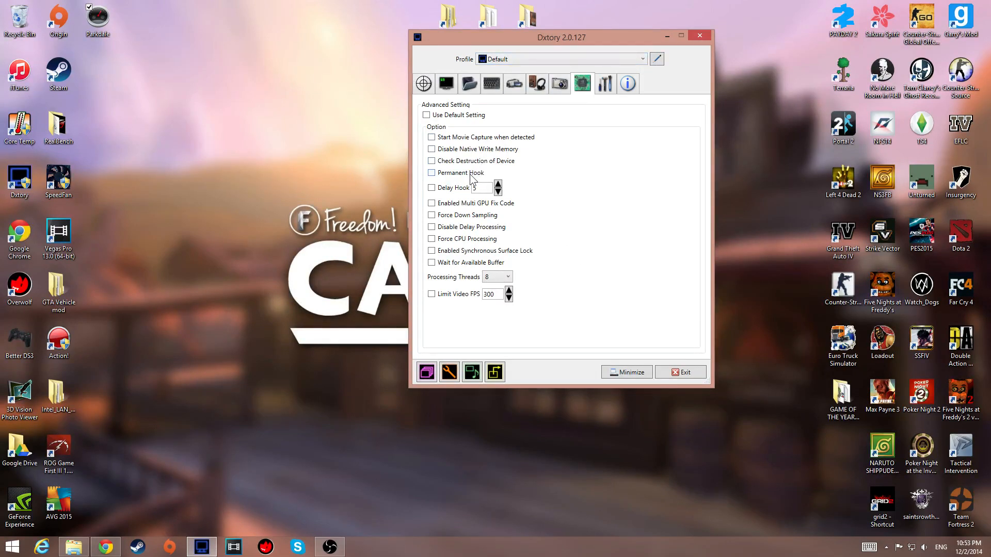
- Enable Multi GPU Fix Code and Force CPU Processing
left_click(431, 203)
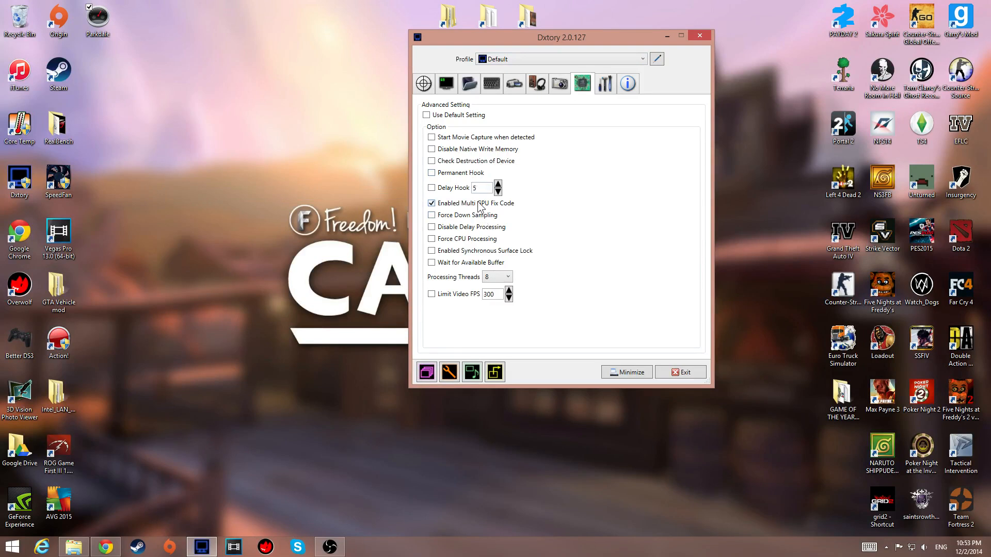
mouse_move(539, 218)
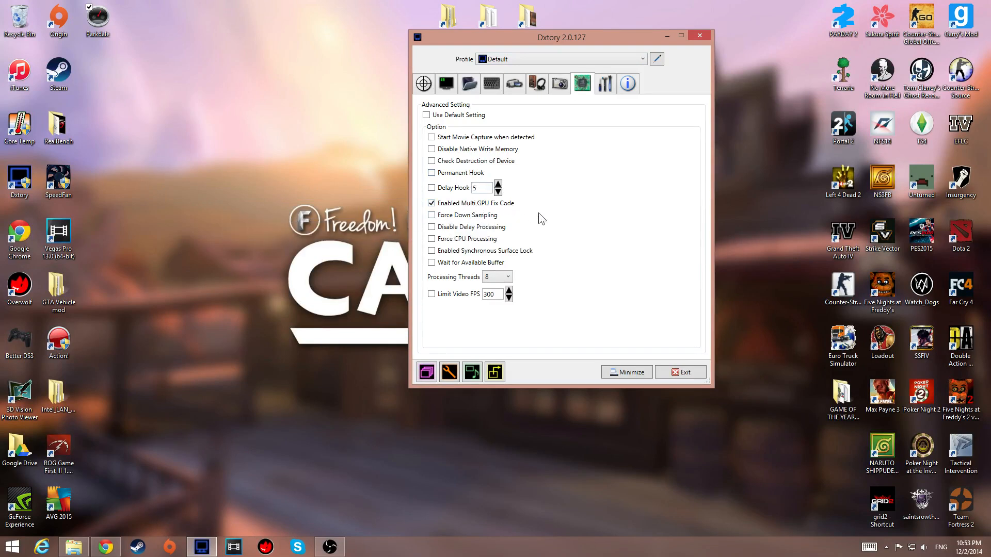
left_click(432, 239)
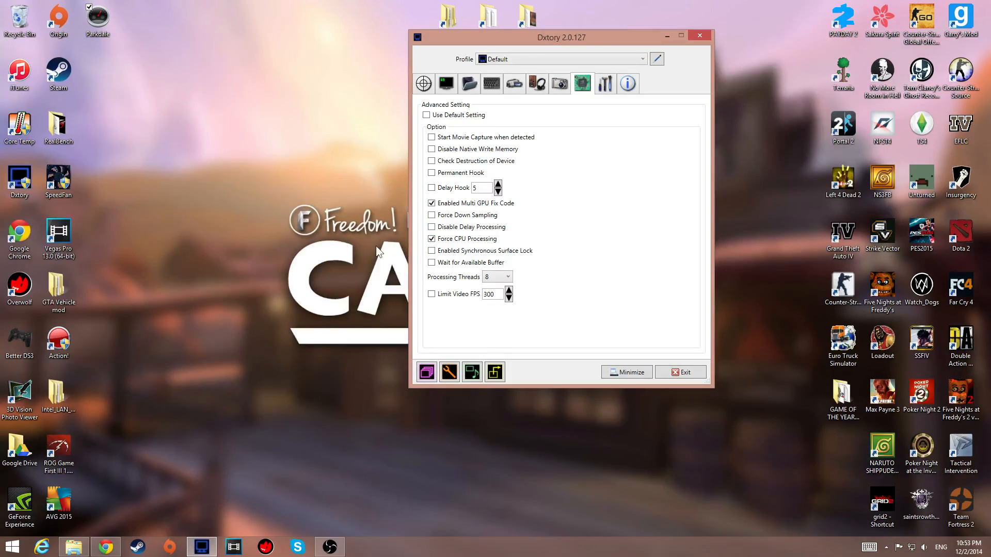
left_click(508, 276)
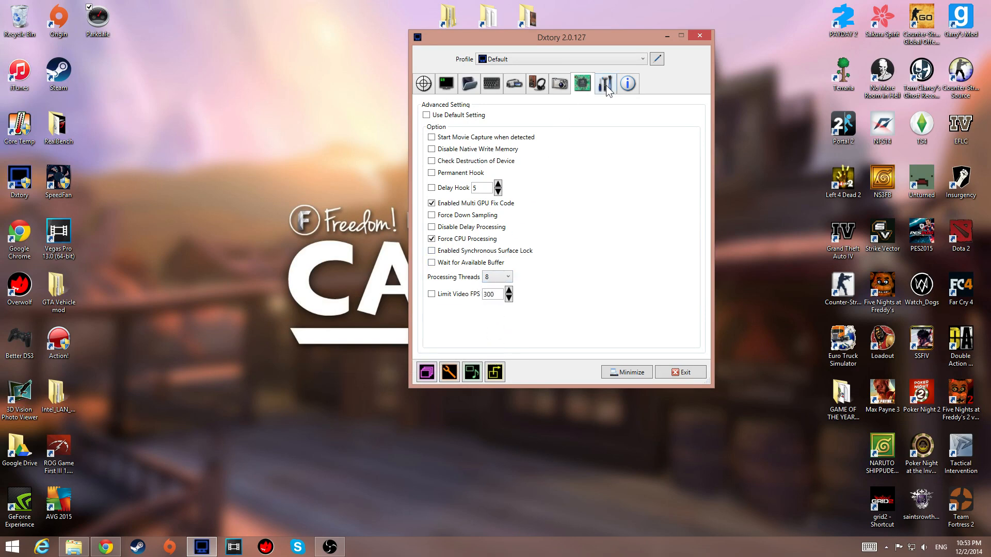
- Return to Folder Setting, dismiss the E:\Recordings benchmark (170 MB/sec listed) and centre the window
left_click(469, 83)
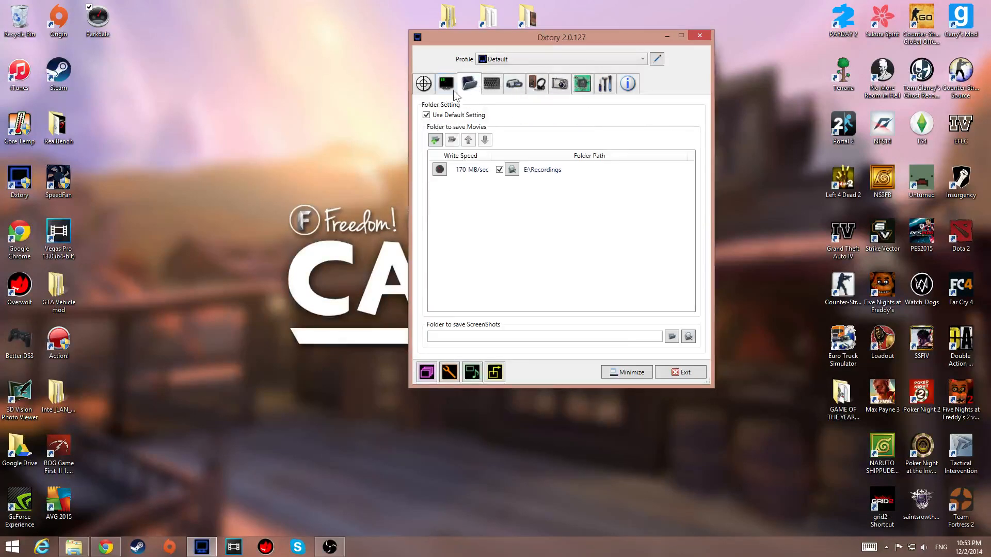
mouse_move(533, 165)
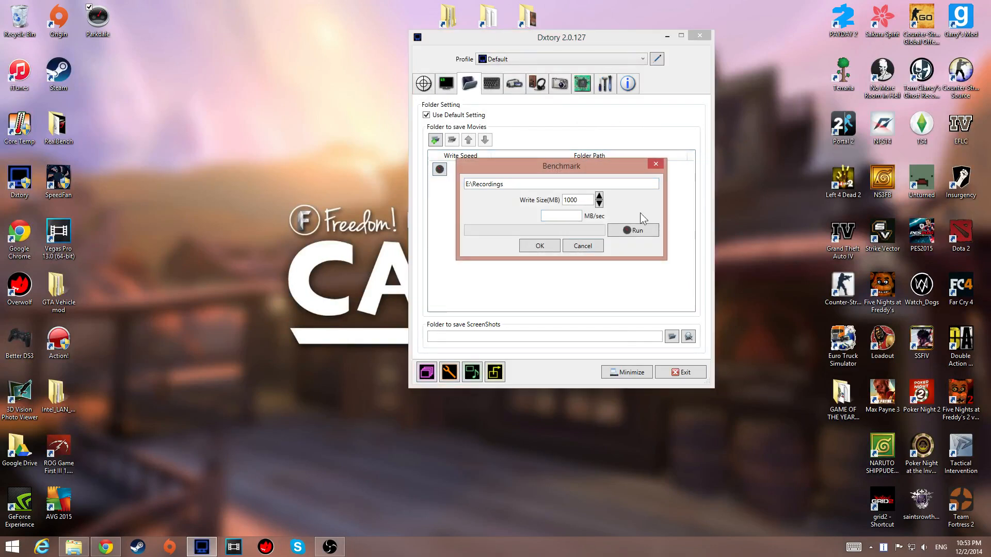
left_click(539, 245)
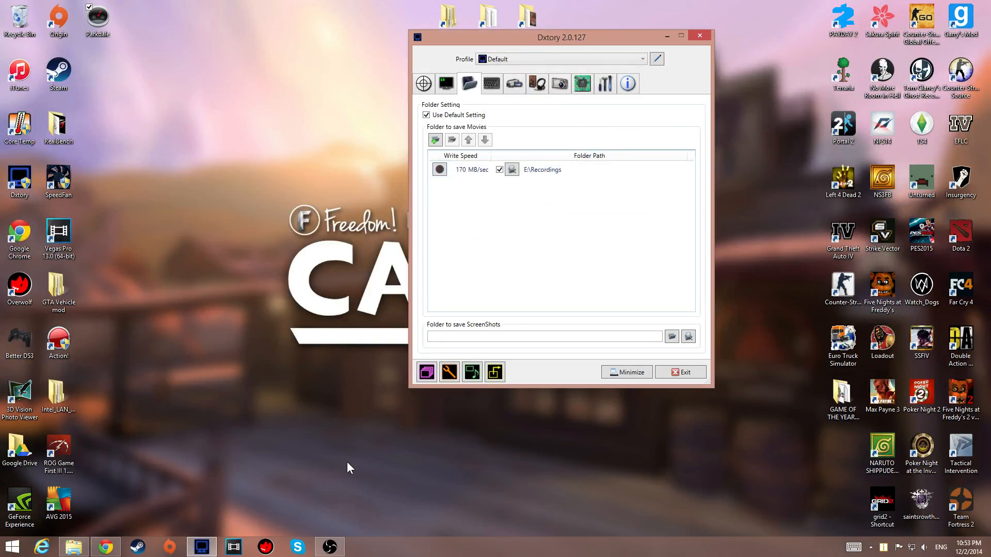
mouse_move(542, 213)
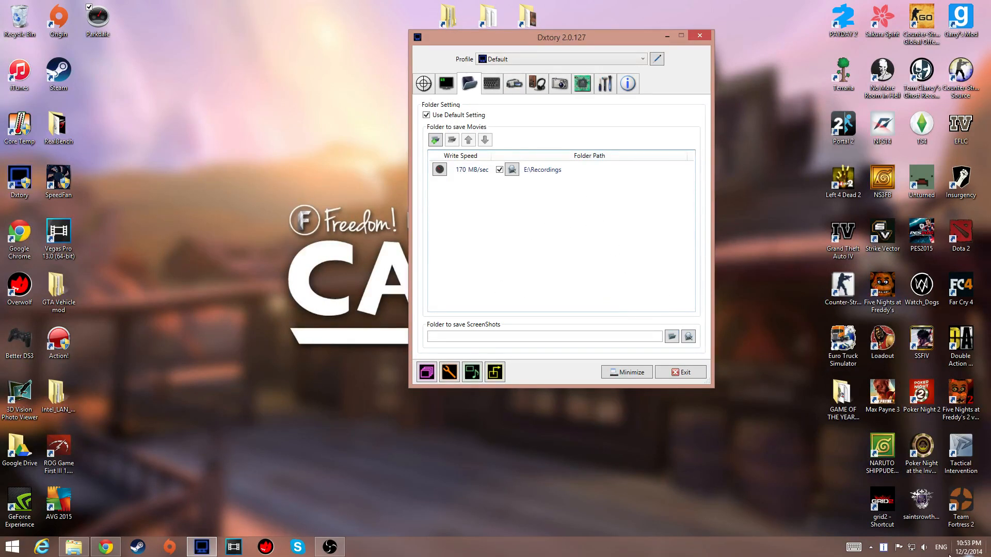
left_click_drag(561, 37, 438, 44)
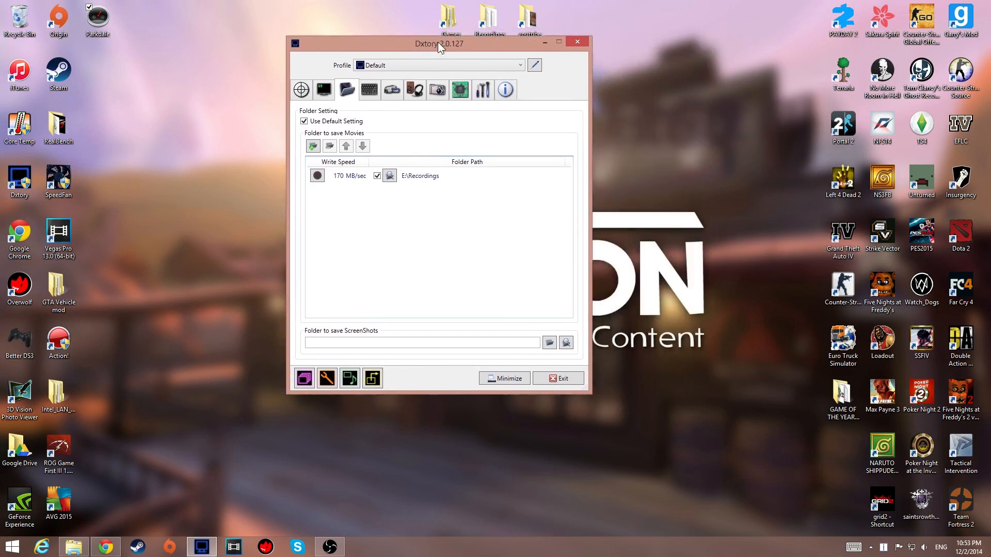
left_click_drag(439, 43, 486, 114)
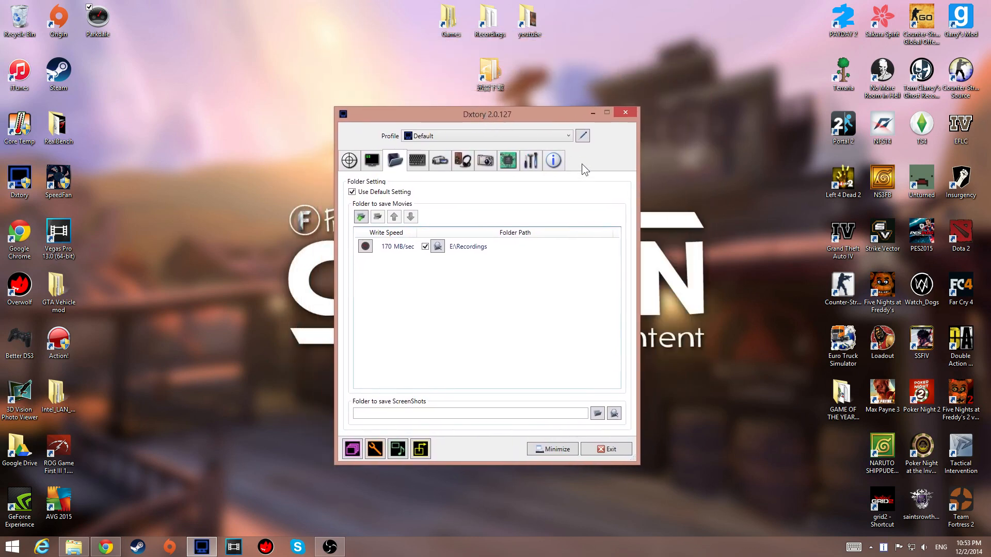